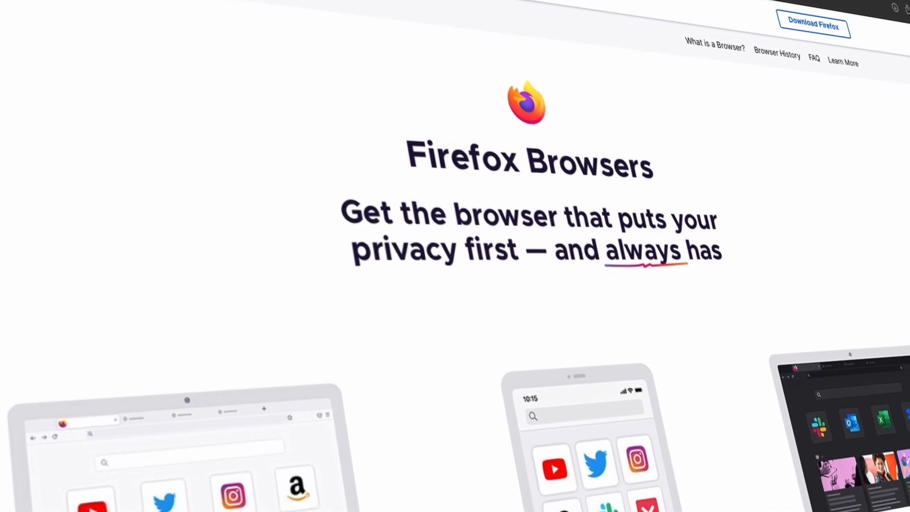
Scroll through the Firefox homepage and sync page down to the signed-in Sync settings.
scroll("down", 3)
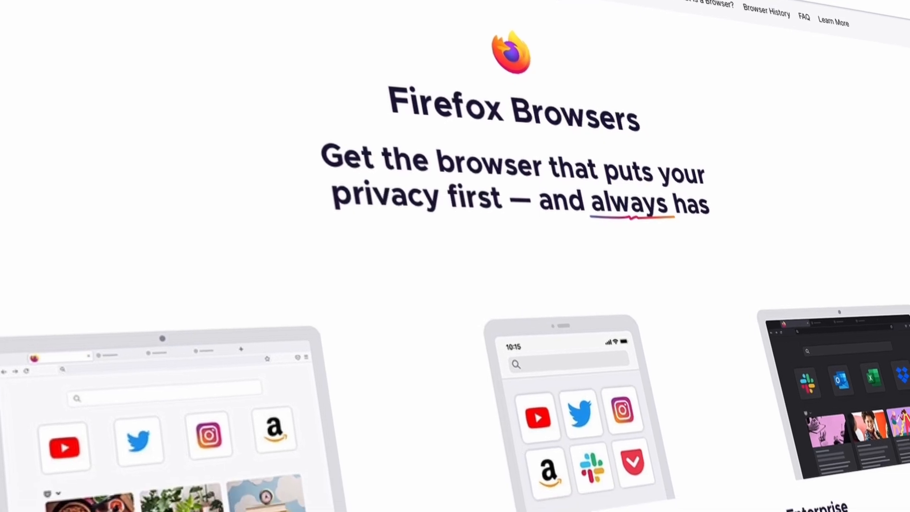
scroll("down", 3)
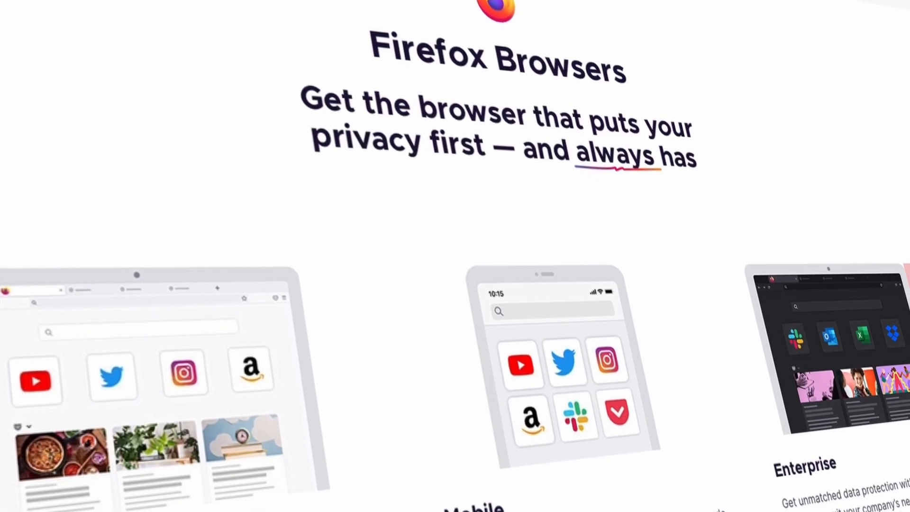
scroll("down", 3)
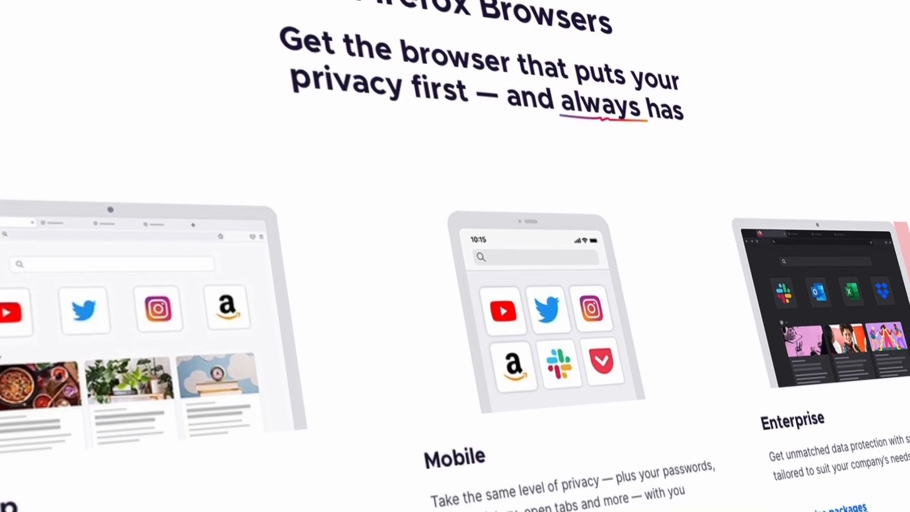
scroll("down", 3)
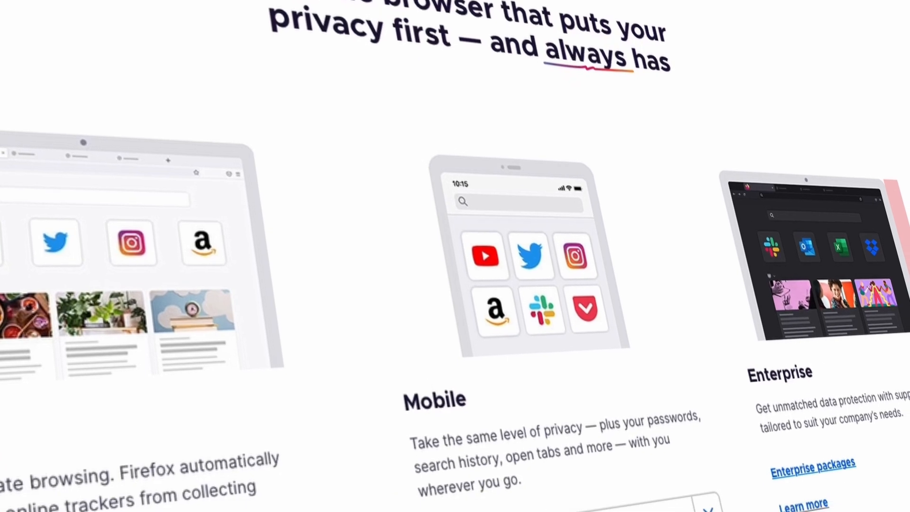
scroll("down", 3)
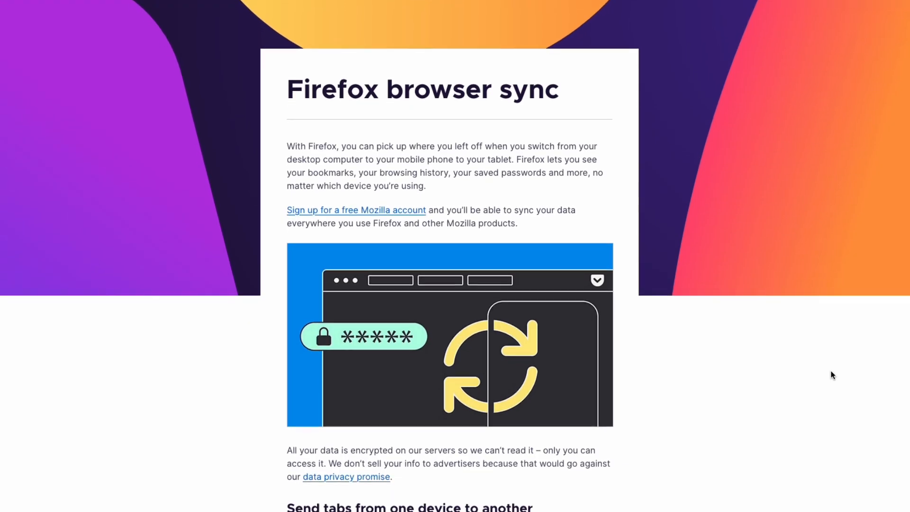
scroll("down", 3)
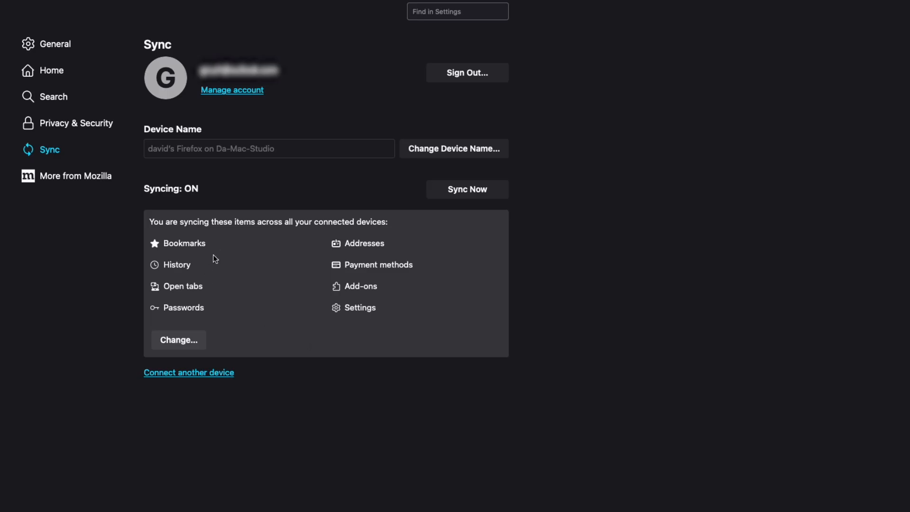
mouse_move(376, 472)
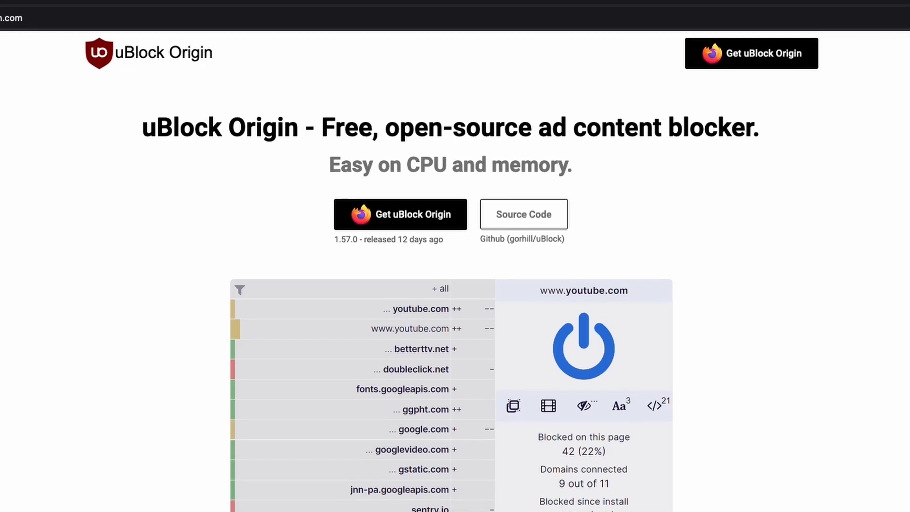
Scroll the uBlock Origin homepage down to the screenshot of its per-site popup panel.
scroll("down", 3)
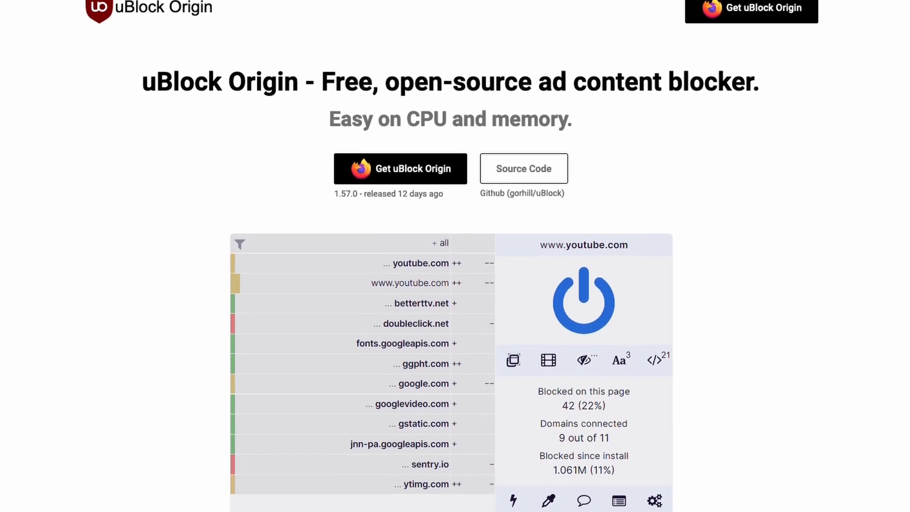
scroll("down", 3)
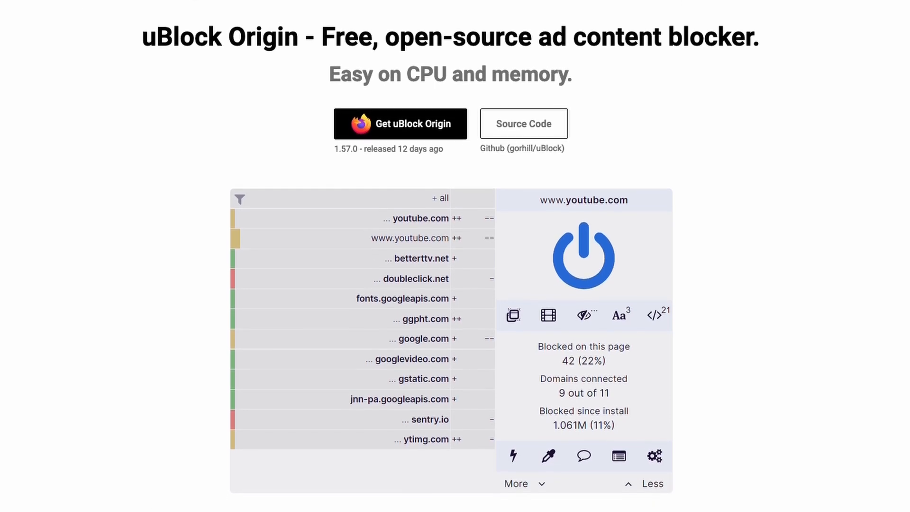
scroll("down", 3)
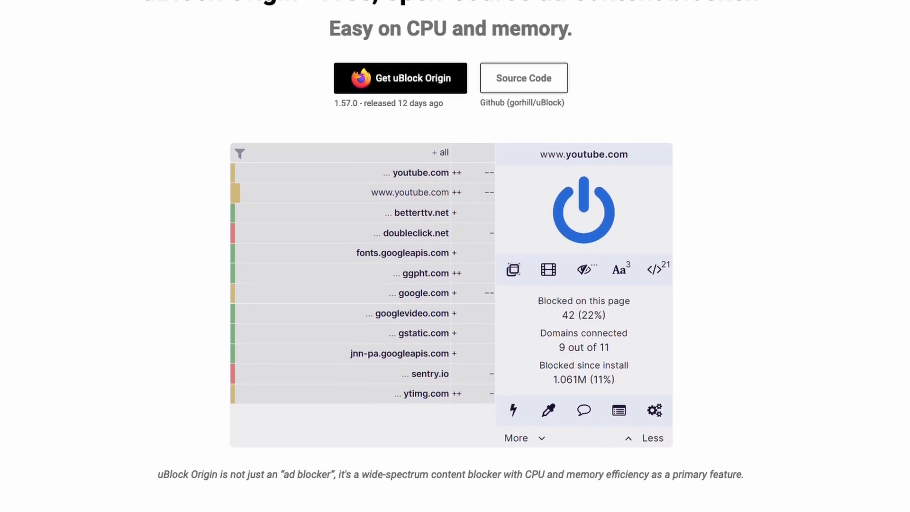
scroll("down", 3)
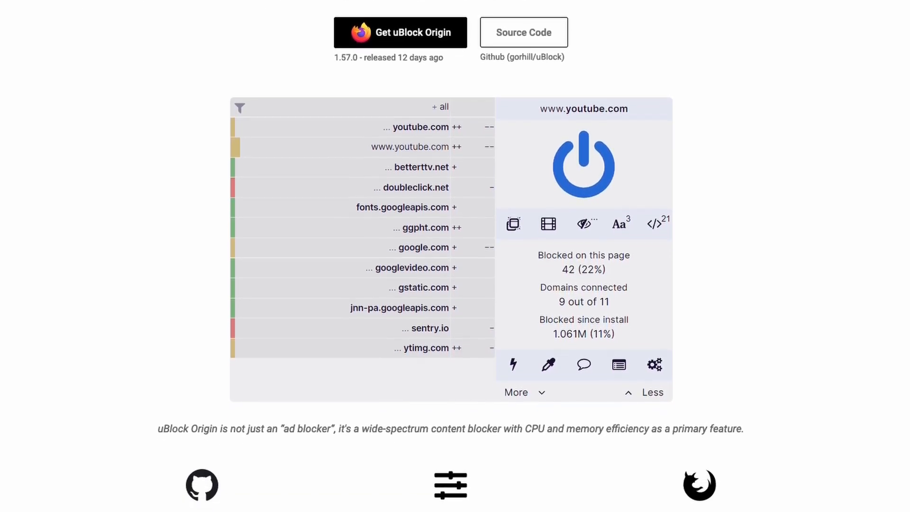
scroll("down", 3)
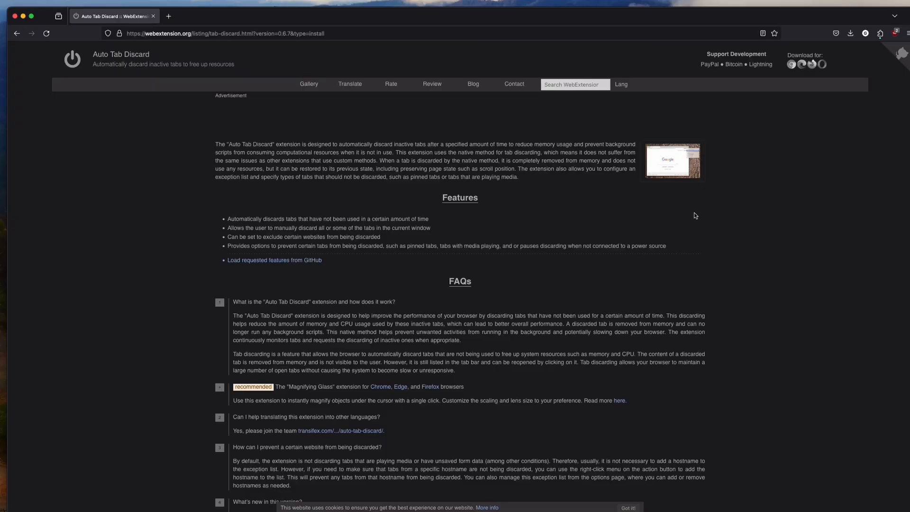
mouse_move(679, 240)
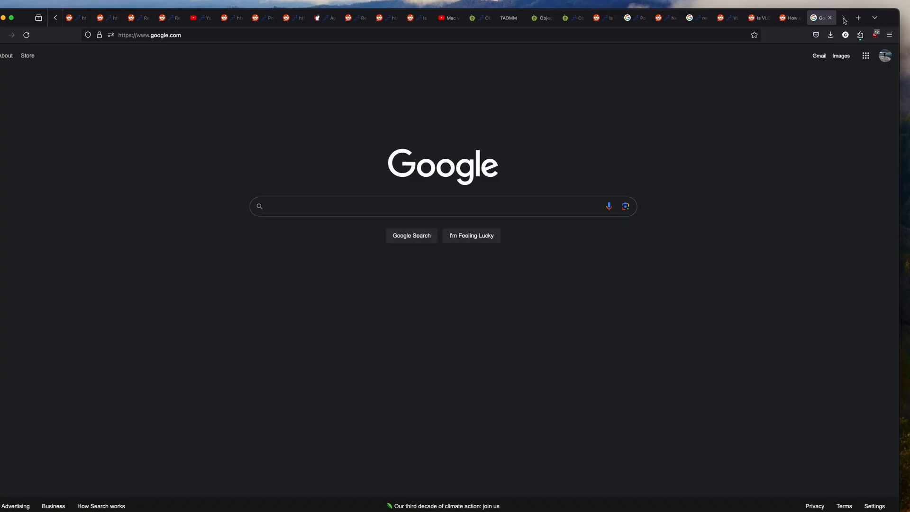
Show Auto Tab Discard's toolbar popup and go to its full options page.
left_click(838, 35)
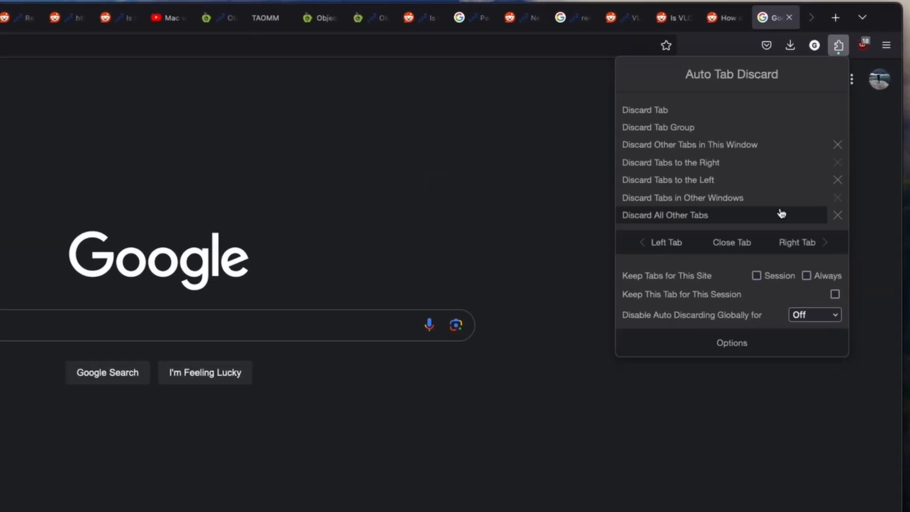
mouse_move(813, 116)
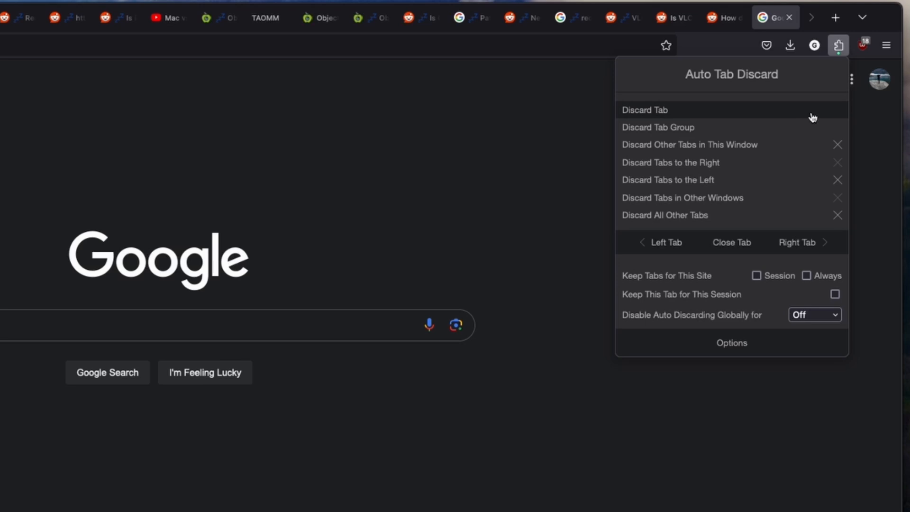
mouse_move(806, 118)
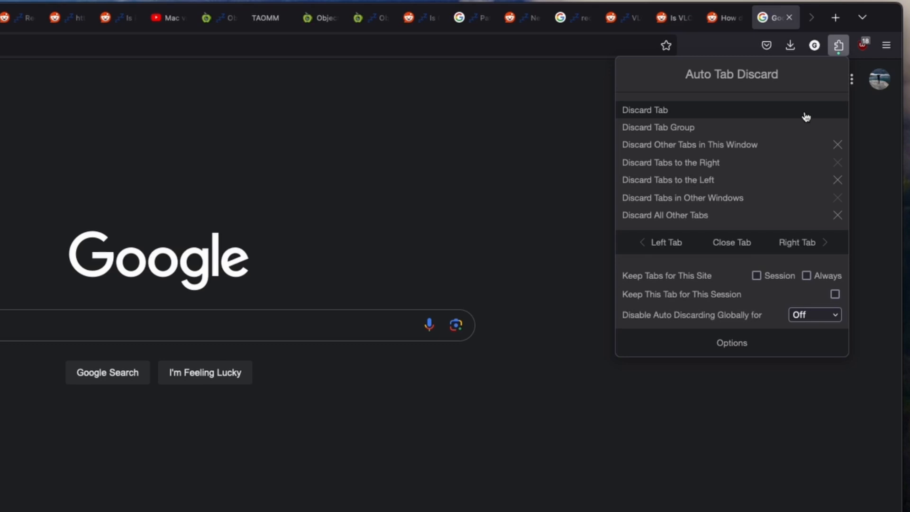
left_click(731, 343)
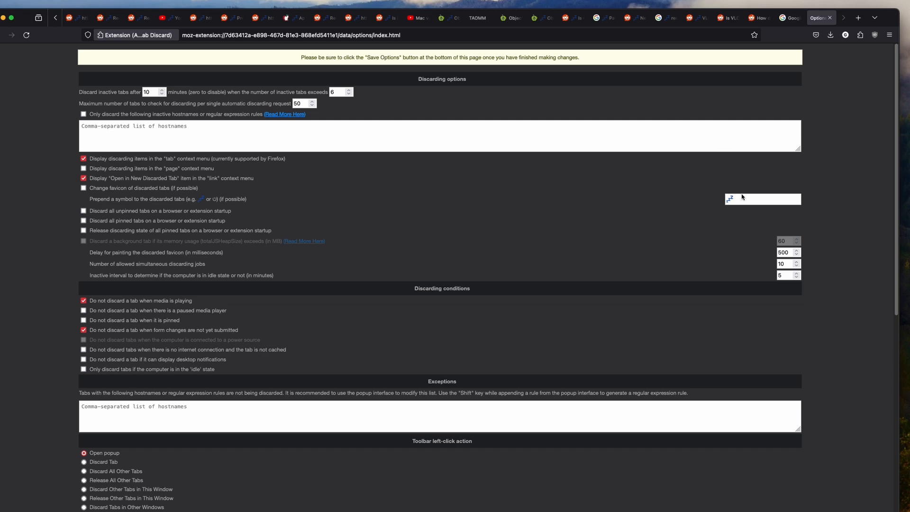
scroll("down", 3)
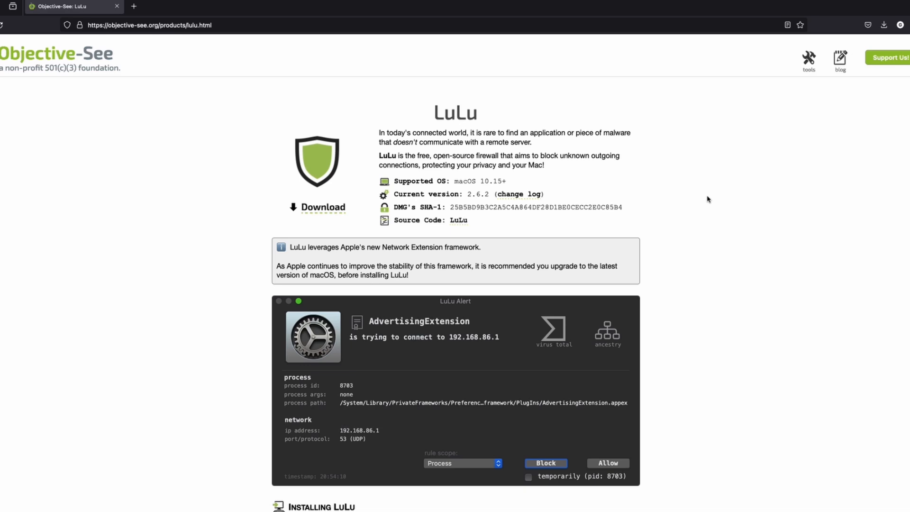
mouse_move(832, 371)
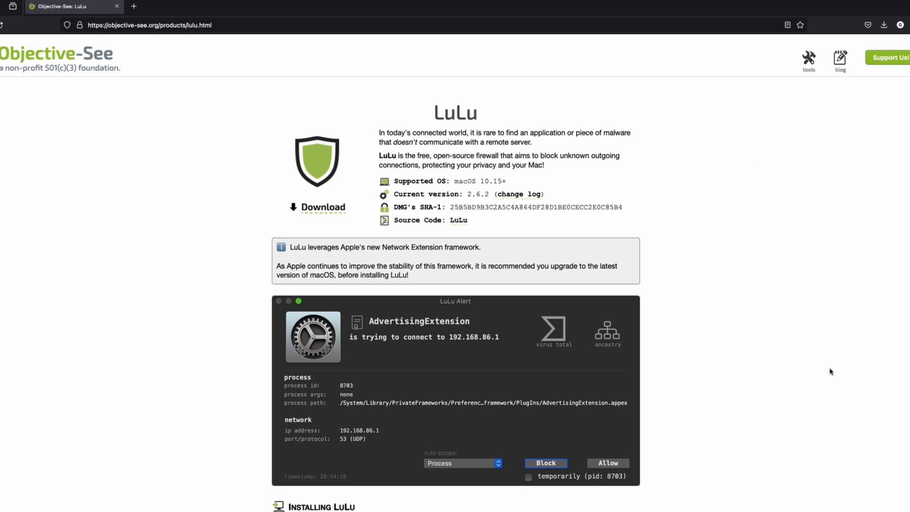
Scroll the LuLu page through Installing LuLu, Using LuLu (Alerts) and (Rules).
scroll("down", 3)
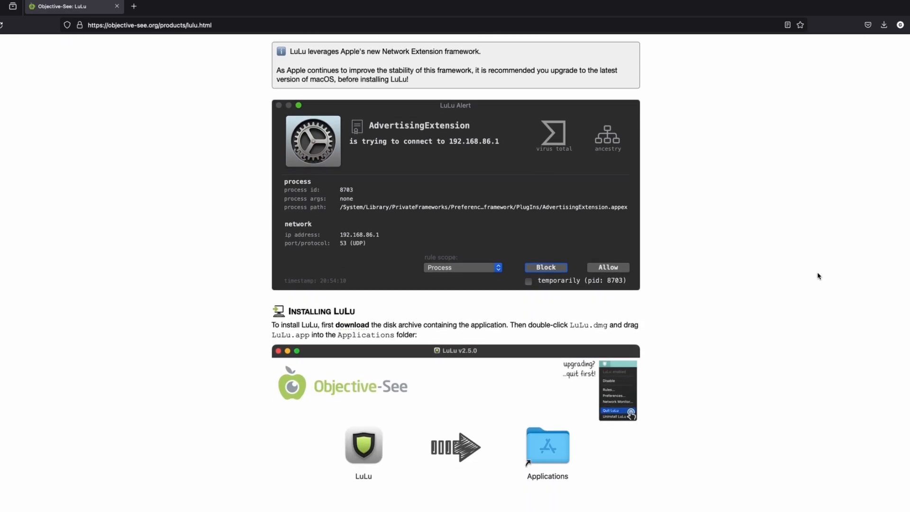
scroll("down", 3)
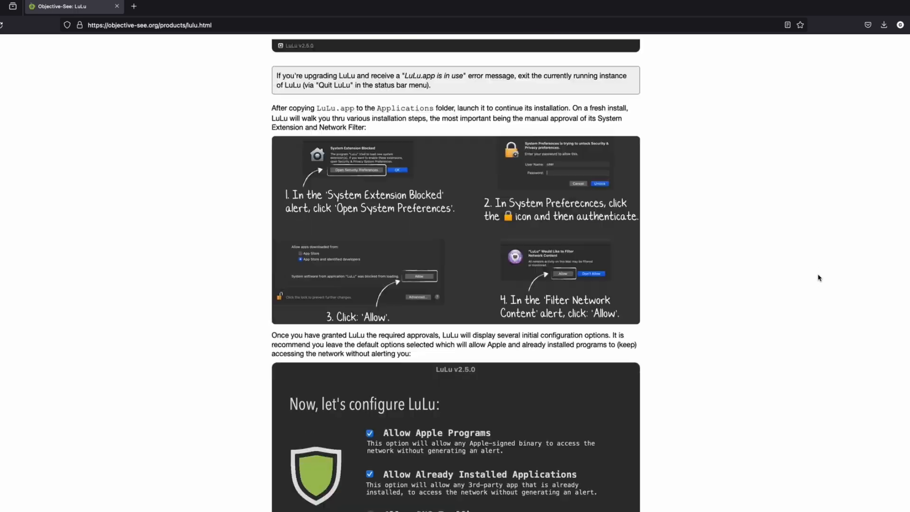
scroll("down", 3)
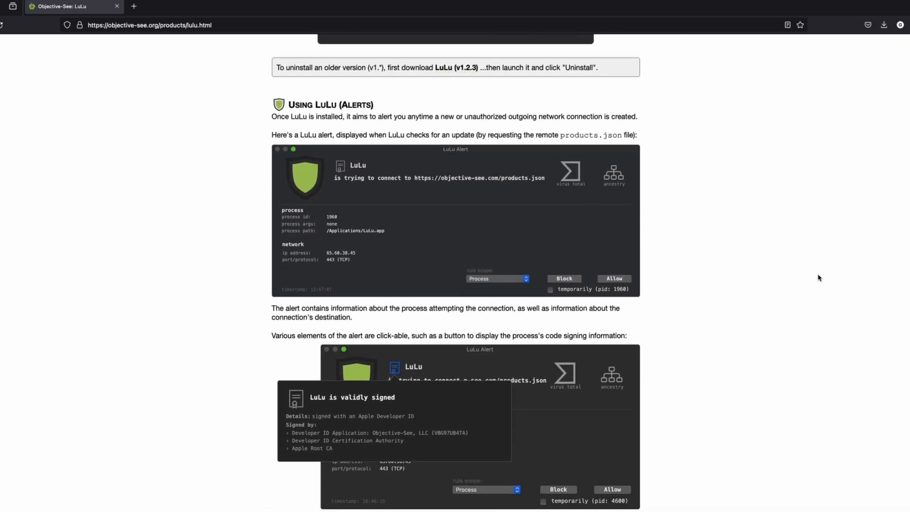
scroll("down", 3)
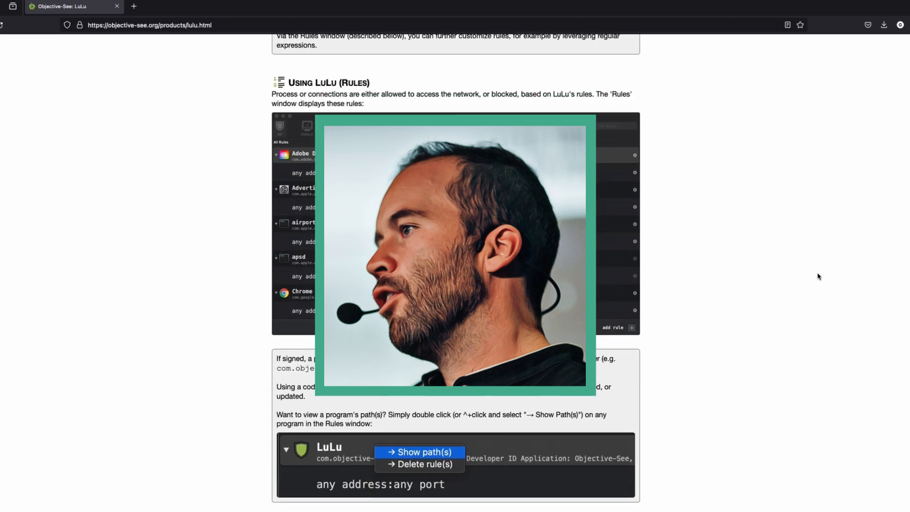
scroll("down", 3)
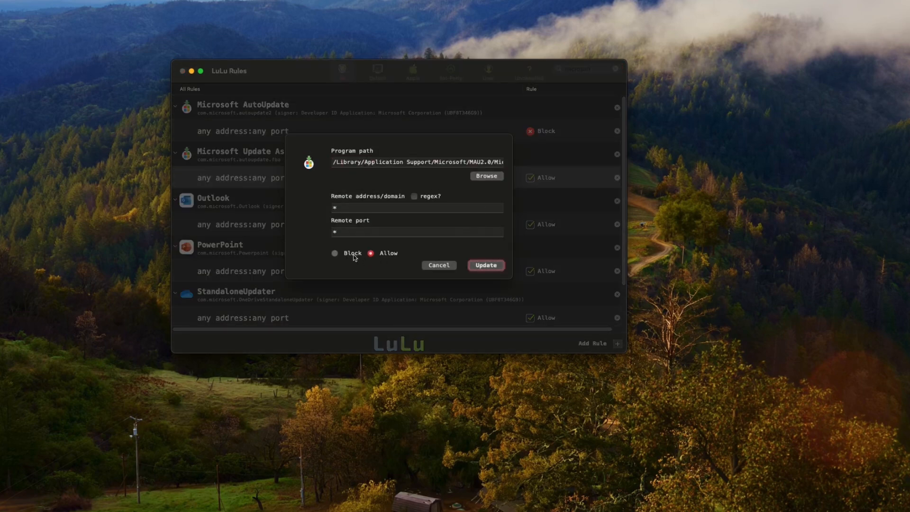
Choose Block or Allow for the Microsoft updater rule's connections to any address and port.
left_click(486, 265)
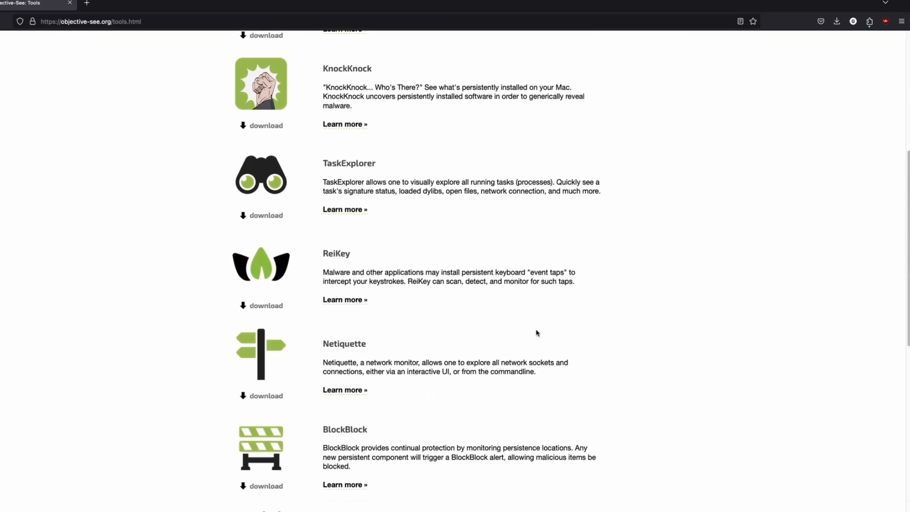
Scroll Objective-See's tools list and follow 'Learn more' under OverSight.
scroll("down", 3)
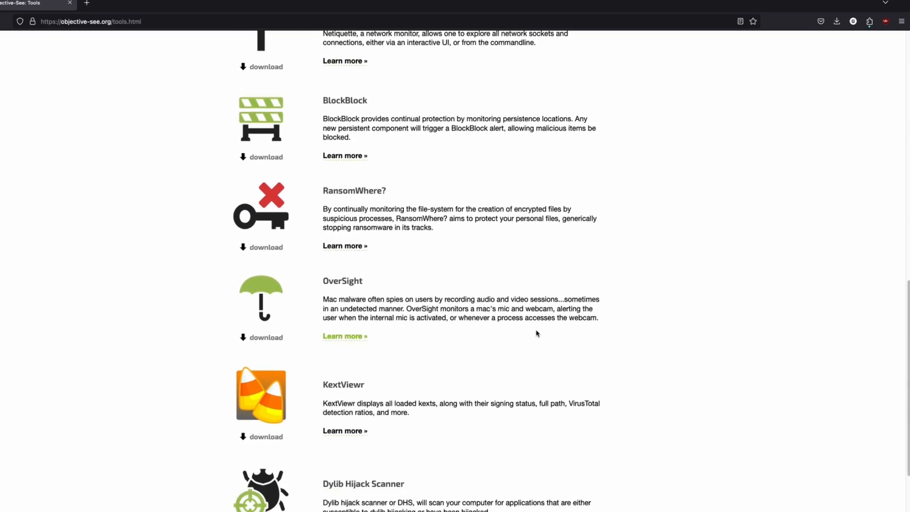
scroll("down", 3)
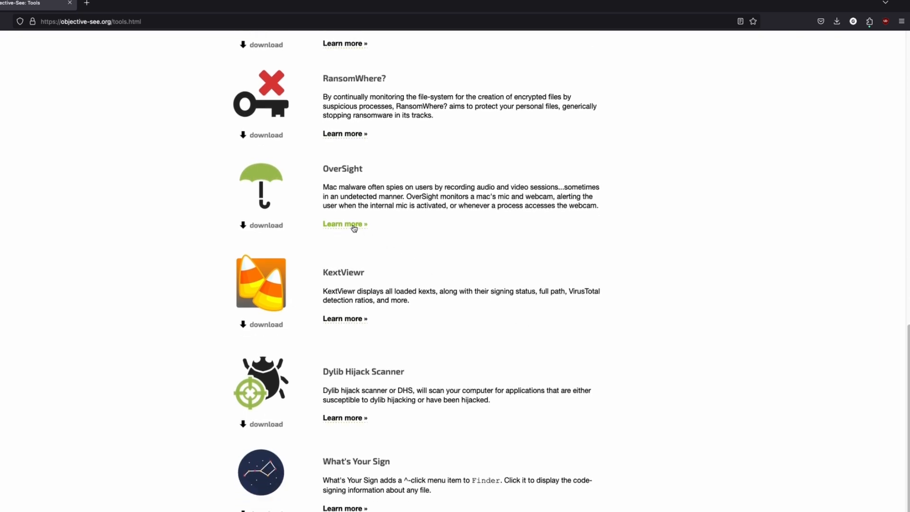
left_click(346, 224)
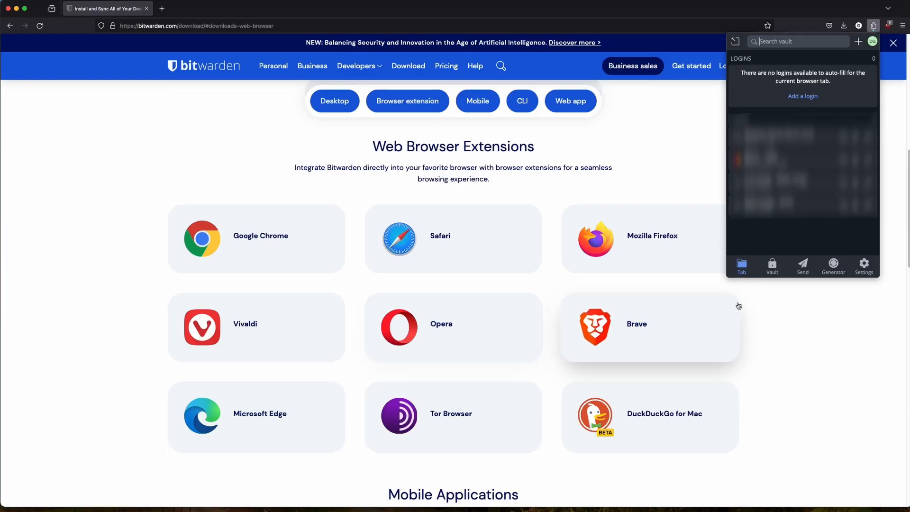
Dismiss the Bitwarden extension's vault panel over the downloads page.
left_click(834, 267)
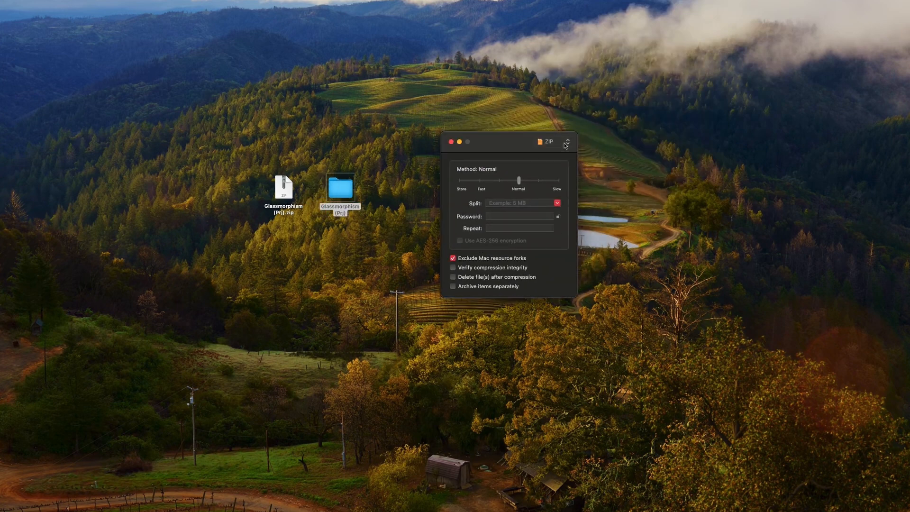
Pick an archive format from Keka's format list for the Glassmorphism folder.
left_click(548, 141)
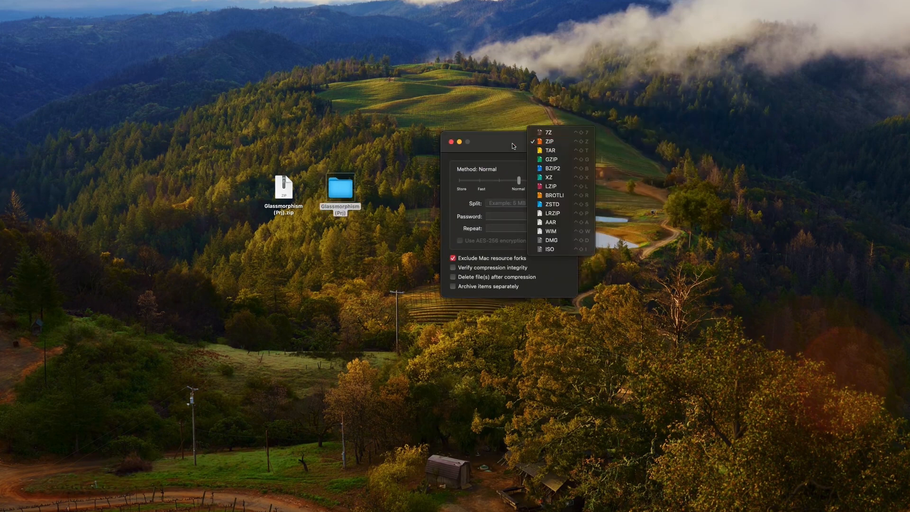
left_click(549, 222)
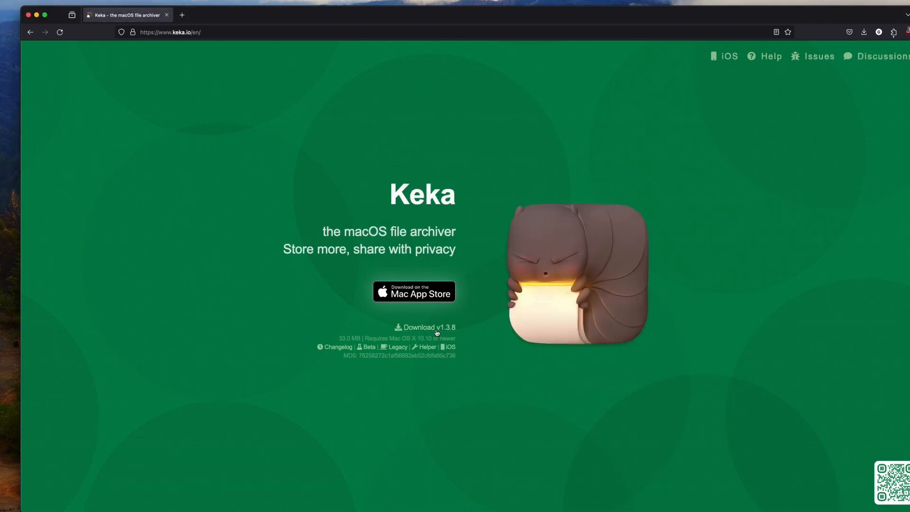
mouse_move(424, 327)
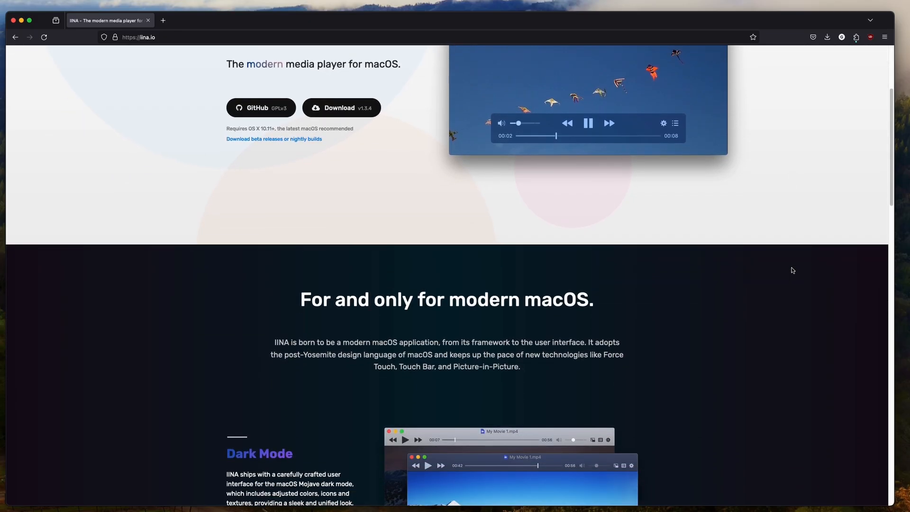
Scroll IINA's homepage past Dark Mode, Picture-in-Picture and More Features to 'Plays anything'.
scroll("down", 3)
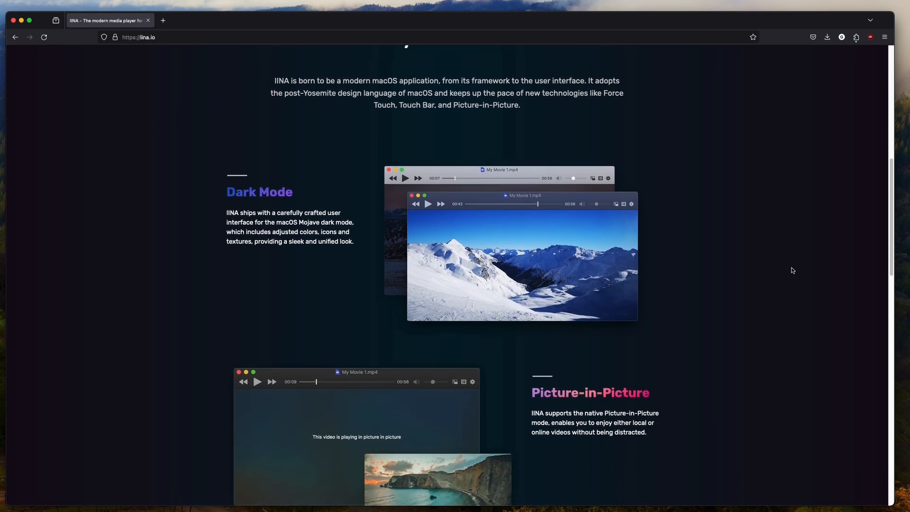
scroll("down", 3)
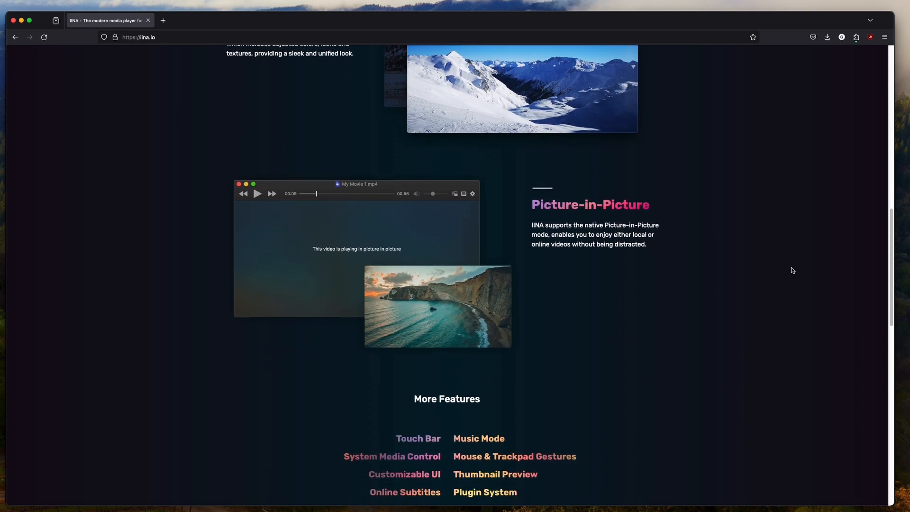
scroll("down", 3)
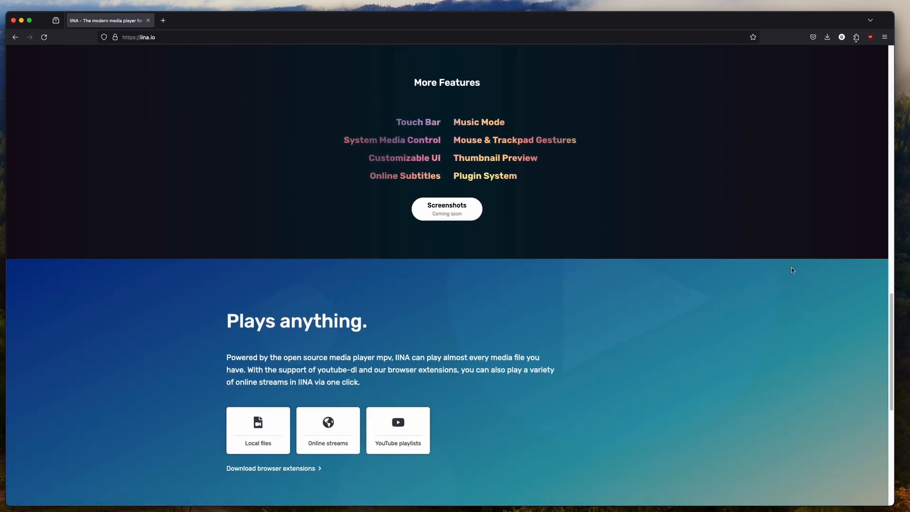
scroll("down", 3)
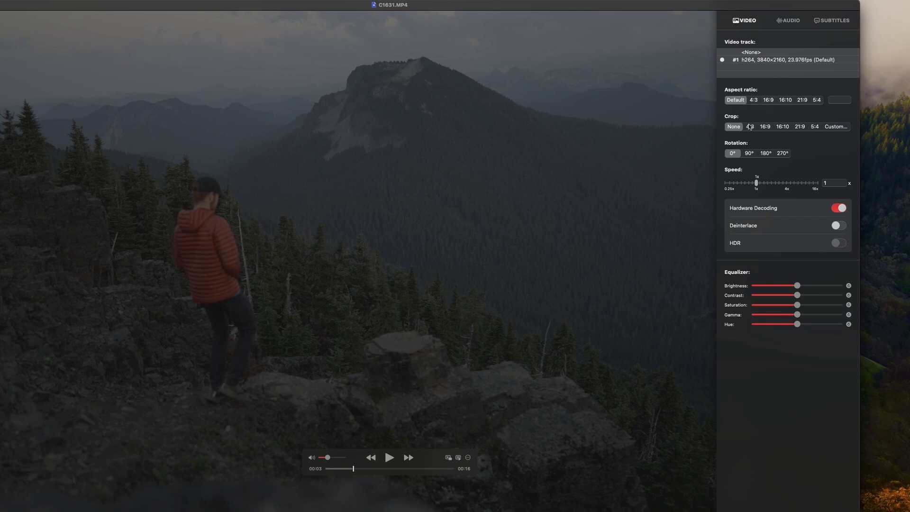
Apply a 4:3 crop choosing 'Switch to Auto(Copy)', then view the Audio and Subtitles settings.
left_click(749, 126)
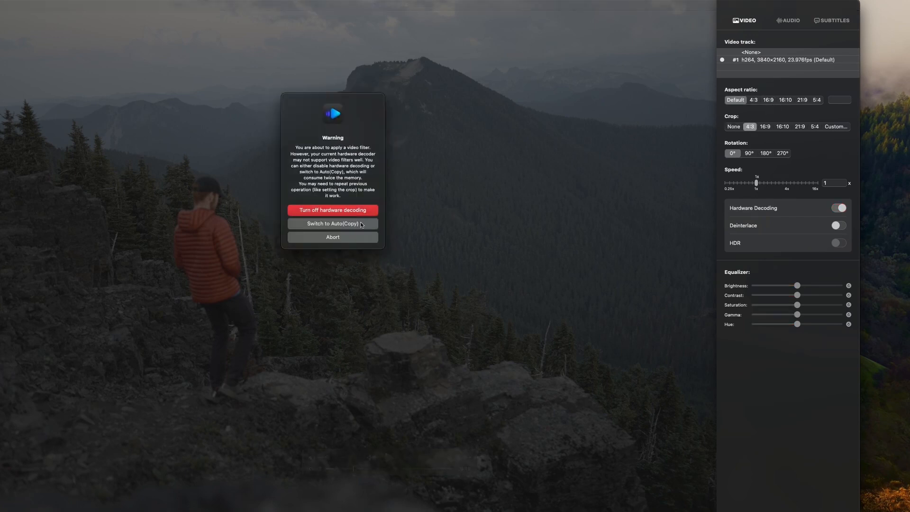
left_click(333, 223)
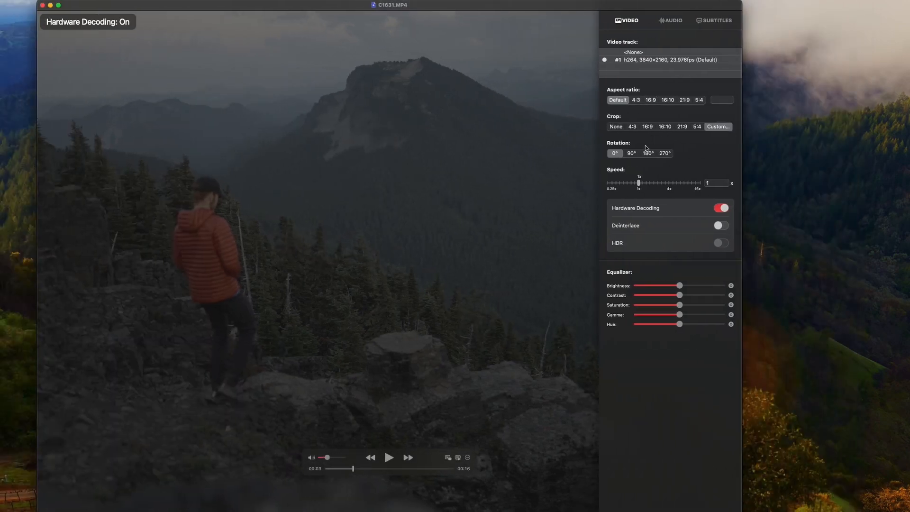
left_click(631, 152)
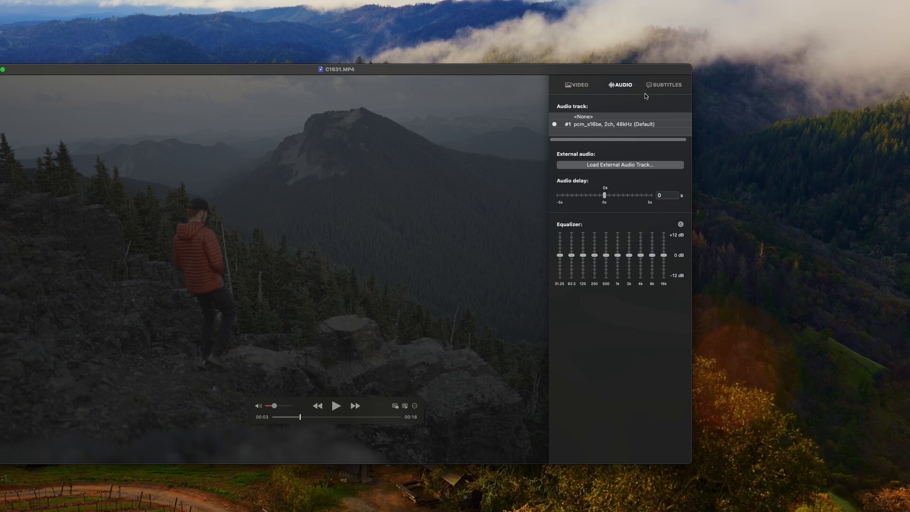
left_click(667, 84)
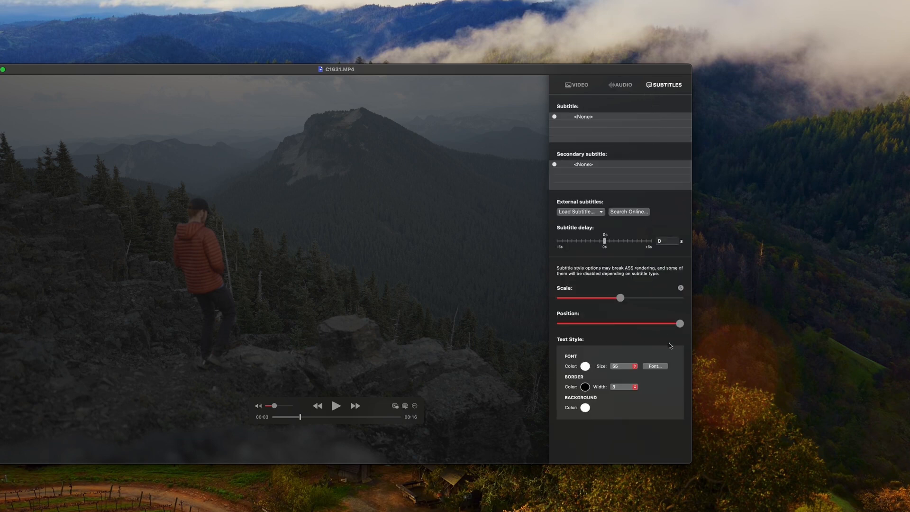
mouse_move(648, 334)
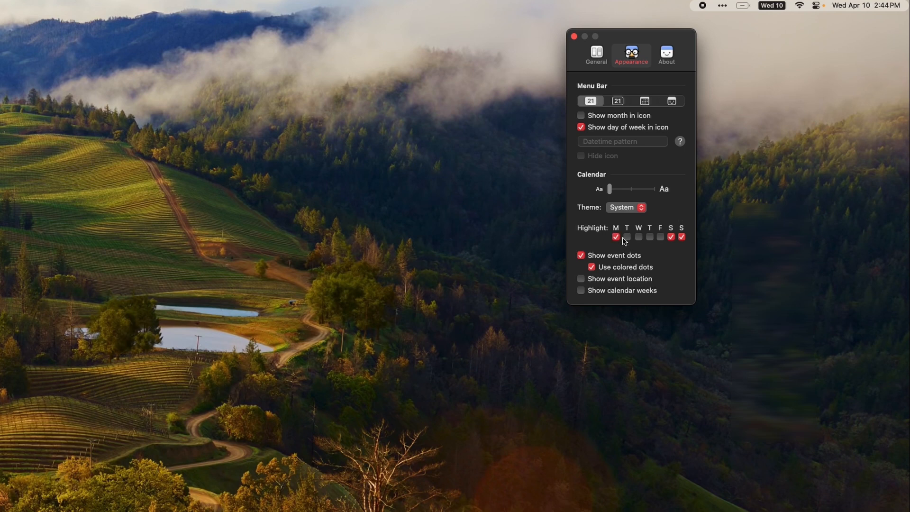
Turn off the Monday highlight and show weekday and date in the menu bar.
left_click(771, 5)
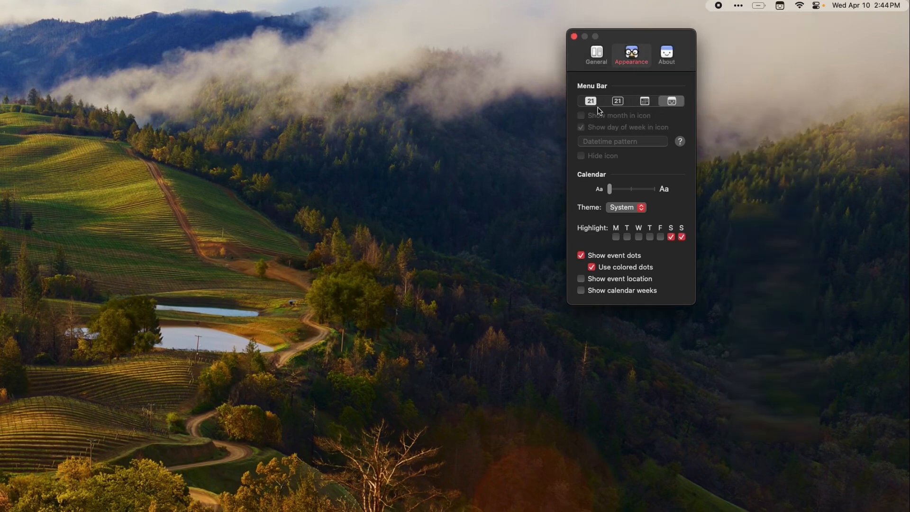
left_click(772, 6)
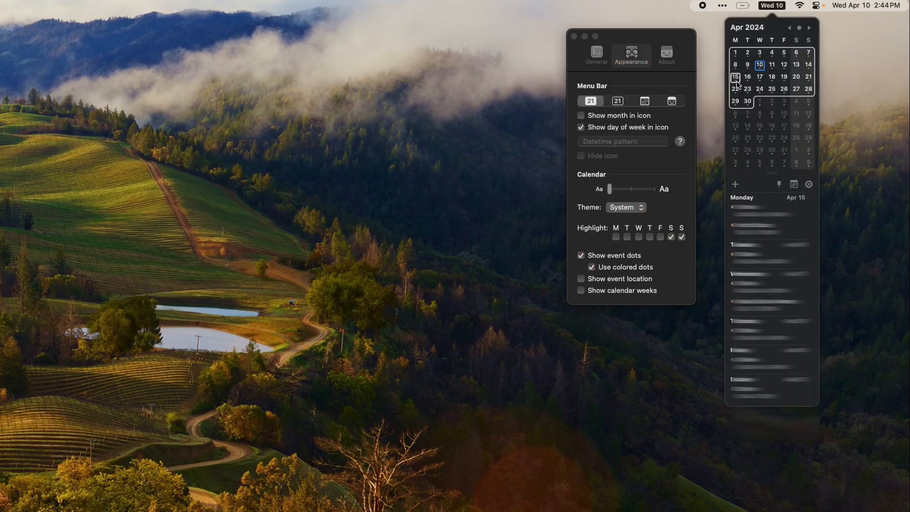
View April 30 in the calendar, page ahead to December 2024, then jump back to today.
left_click(747, 102)
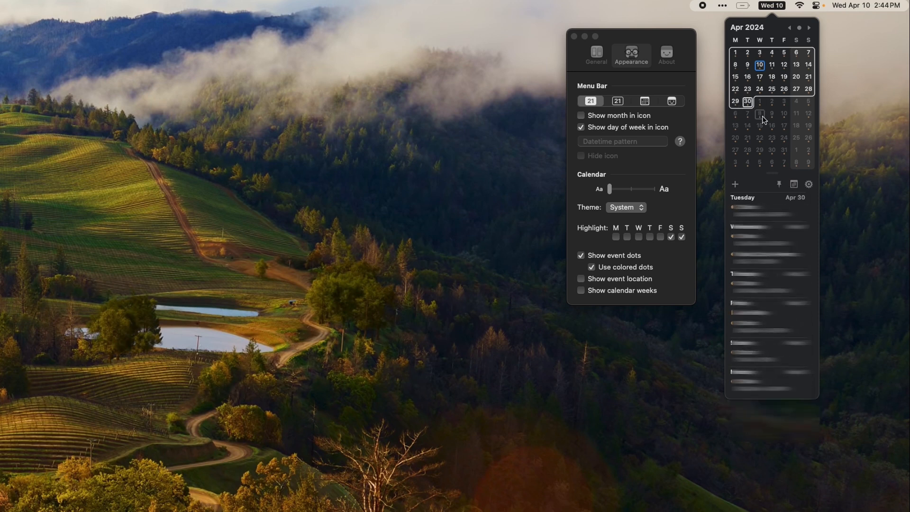
left_click(809, 27)
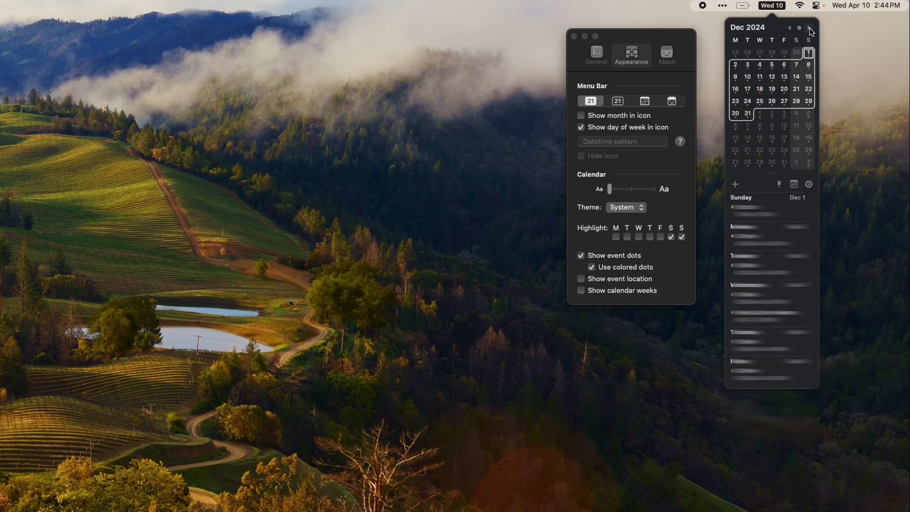
left_click(799, 28)
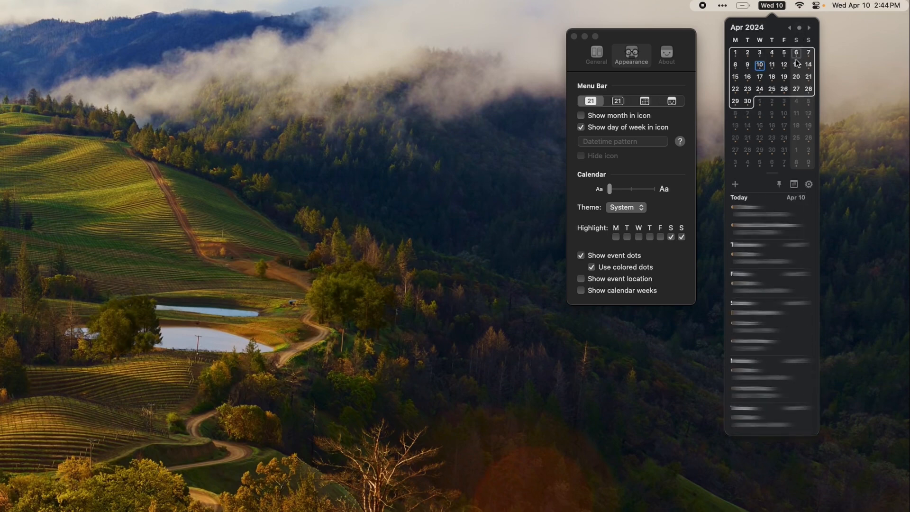